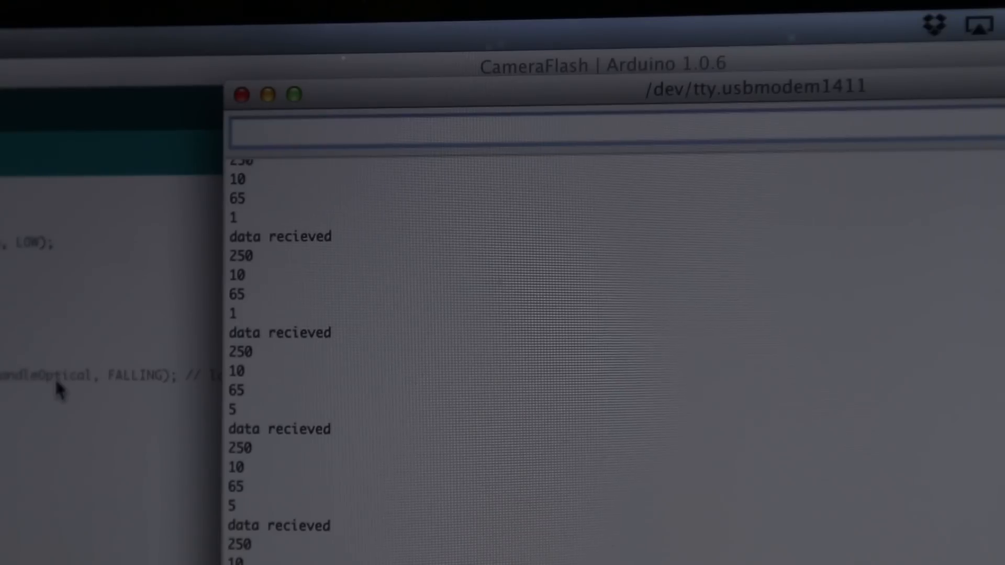
type("245,10,")
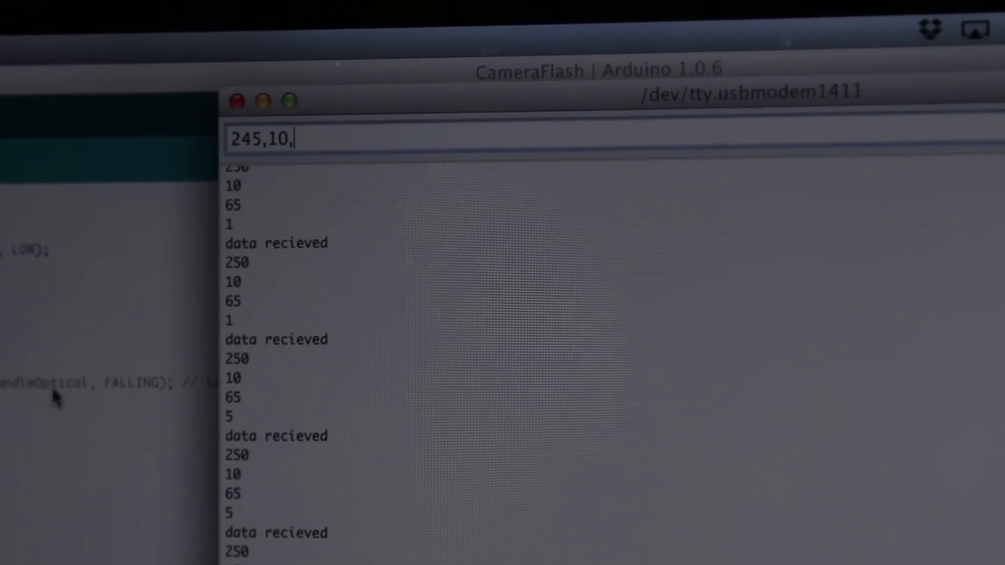
type("70,1")
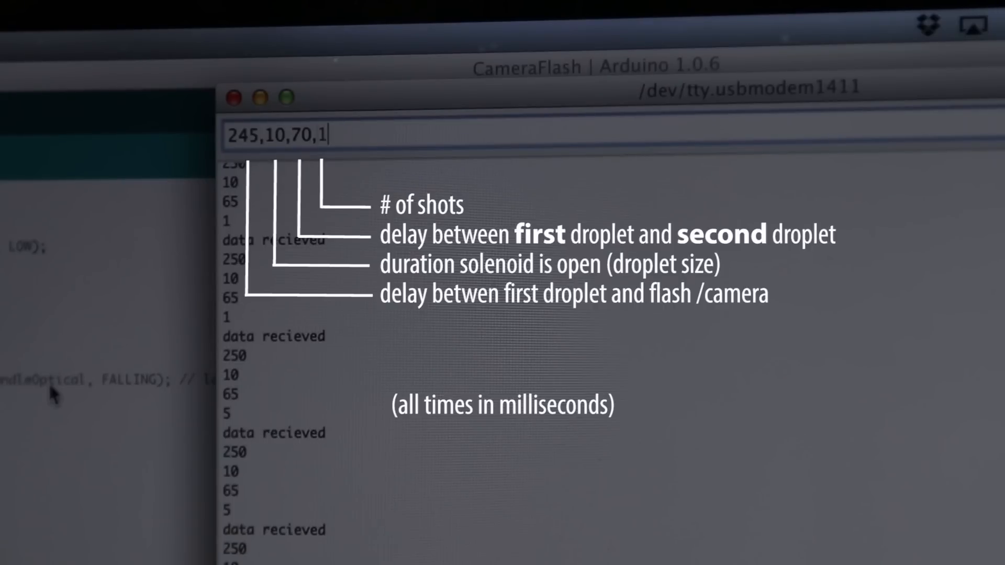